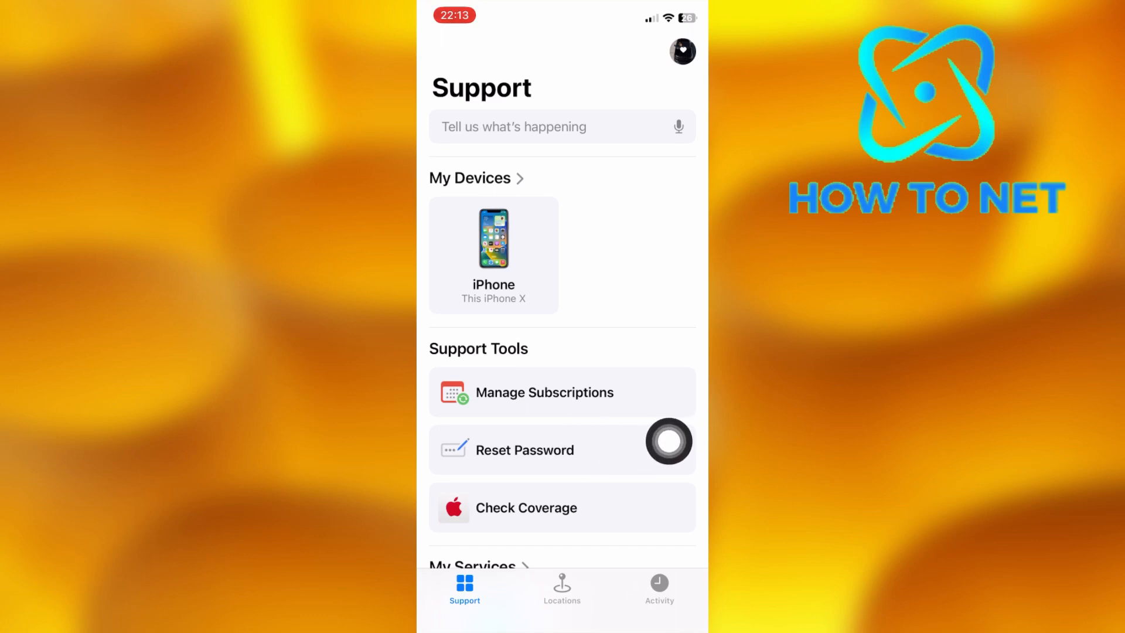
- Start the Reset Password flow from Support Tools
left_click(525, 450)
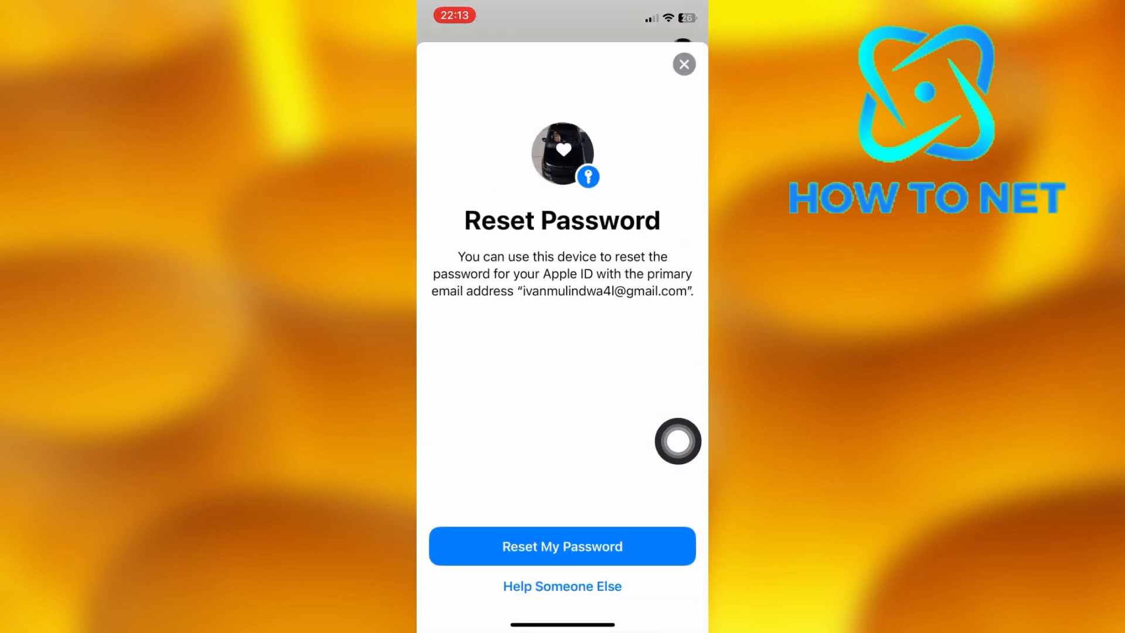
- Choose Help Someone Else and submit their Apple ID to reach the trusted phone number step
left_click(561, 545)
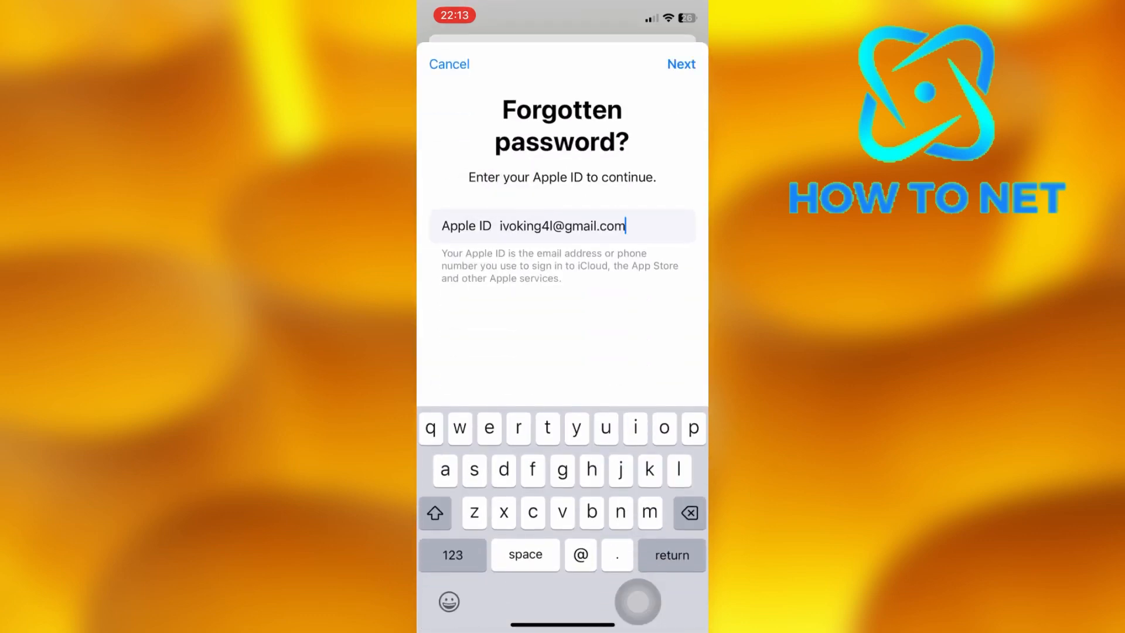
left_click(679, 64)
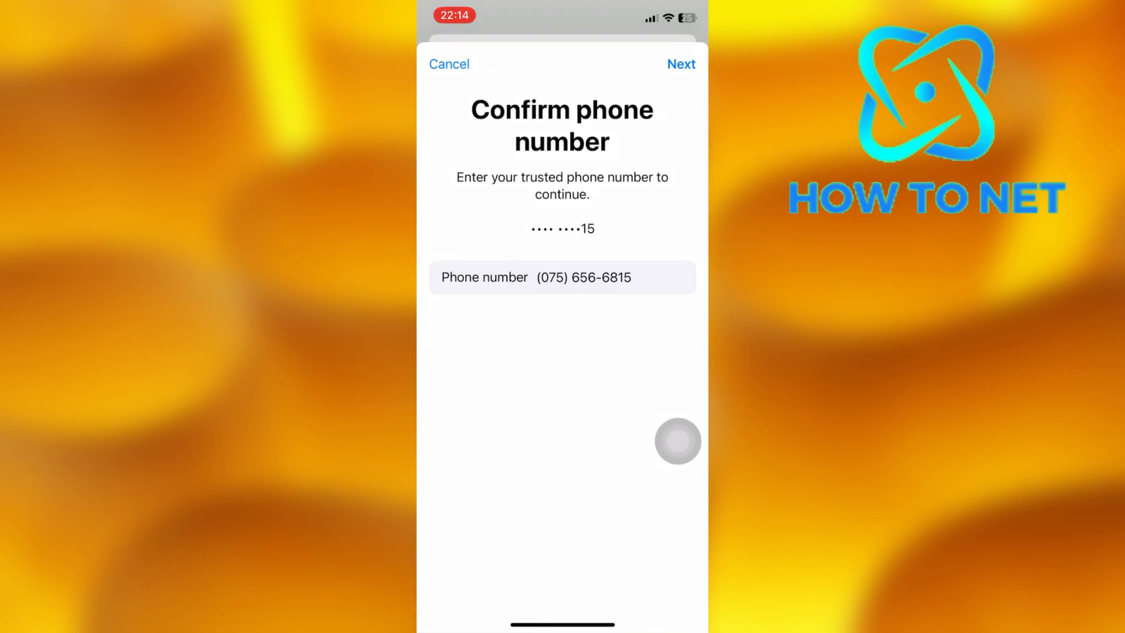
- Confirm the trusted phone number and send a verification code to it, reaching the code entry screen
left_click(679, 63)
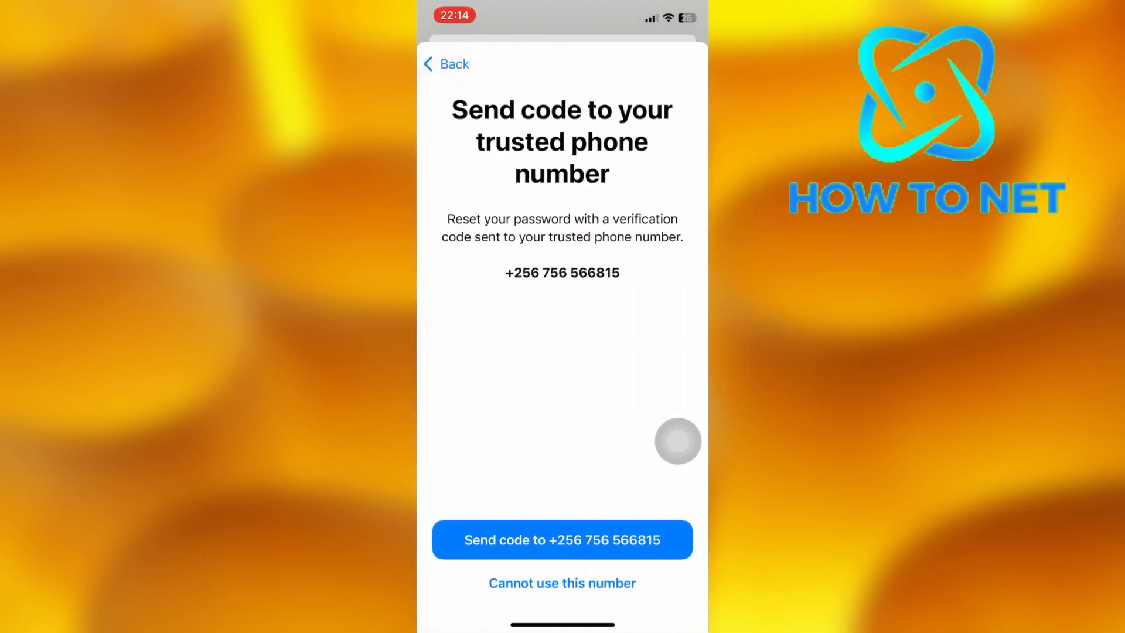
left_click(562, 539)
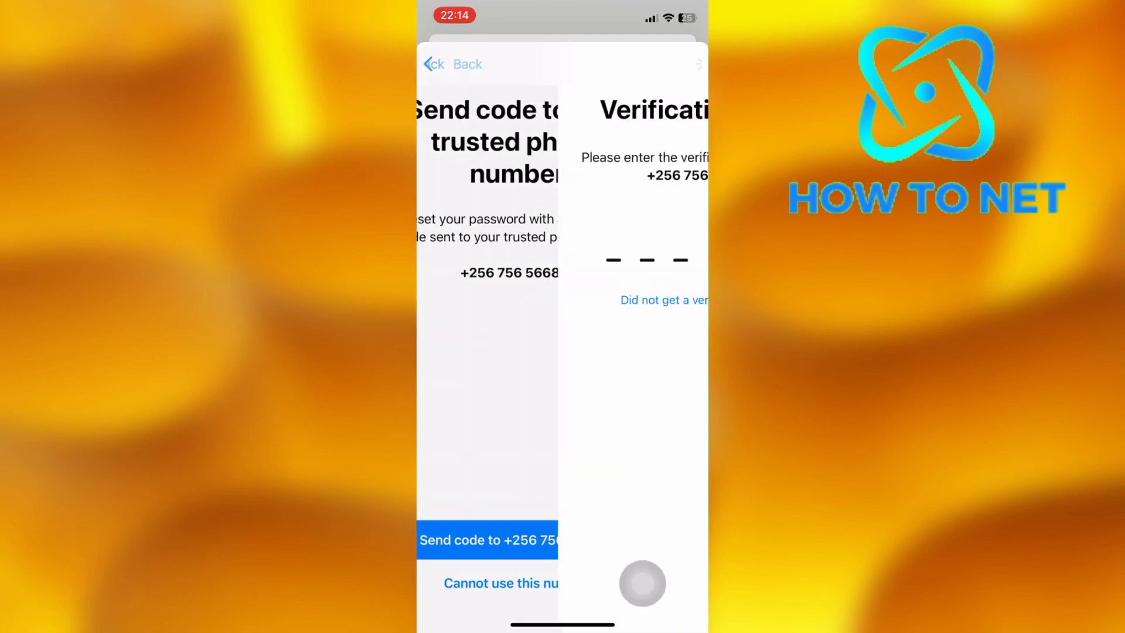
left_click(488, 539)
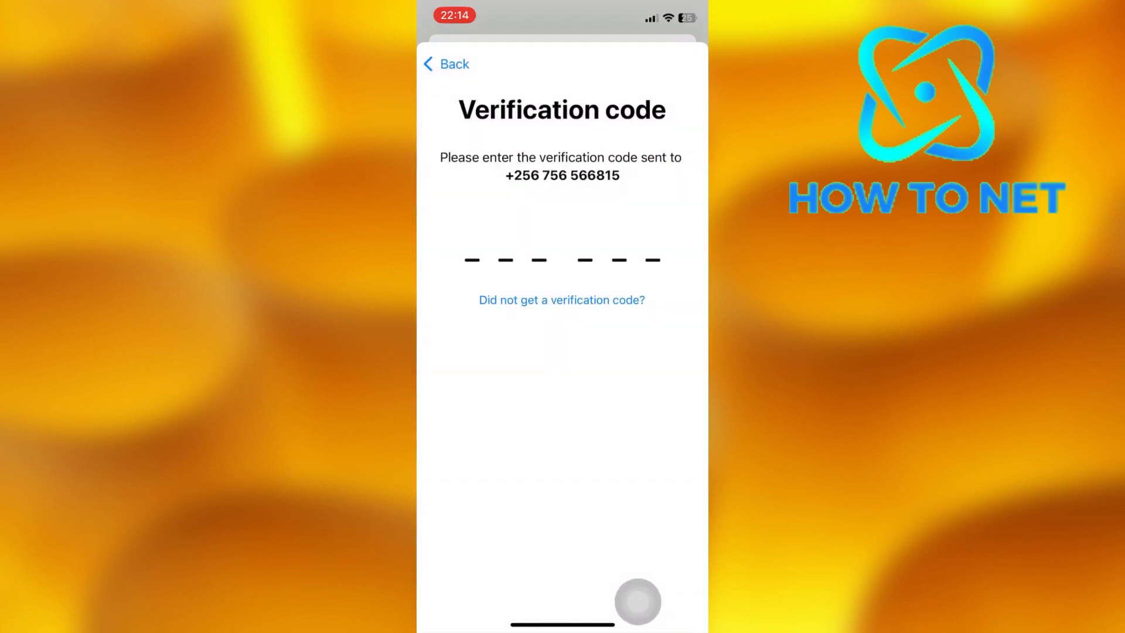